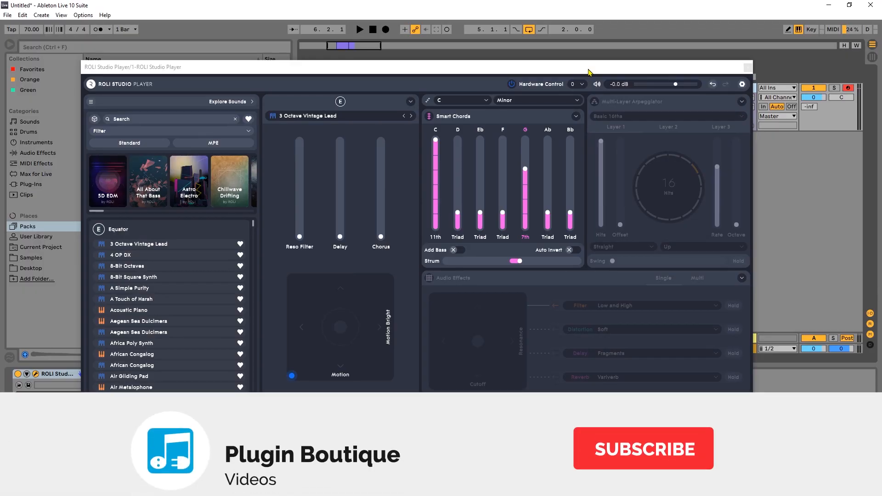
# Disable the Audio Engine in ROLI Studio Player's Advanced Settings for MIDI-only use.
pyautogui.click(644, 449)
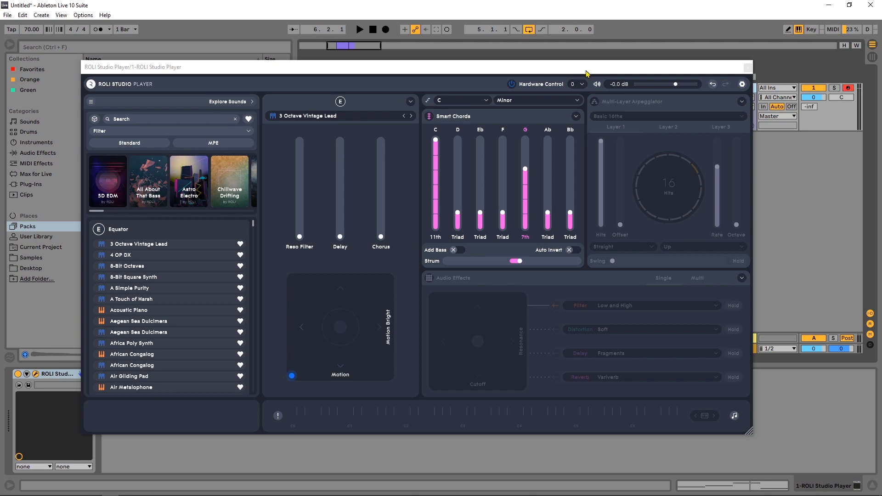
pyautogui.moveTo(664, 147)
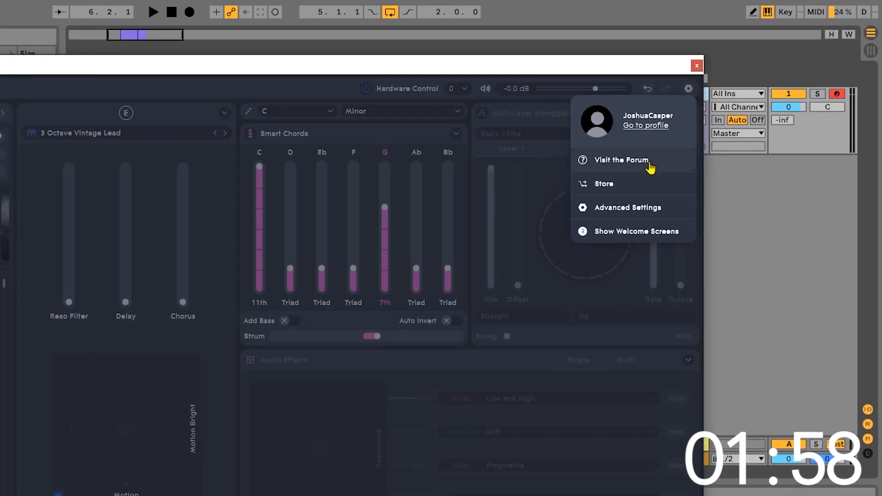
pyautogui.click(627, 207)
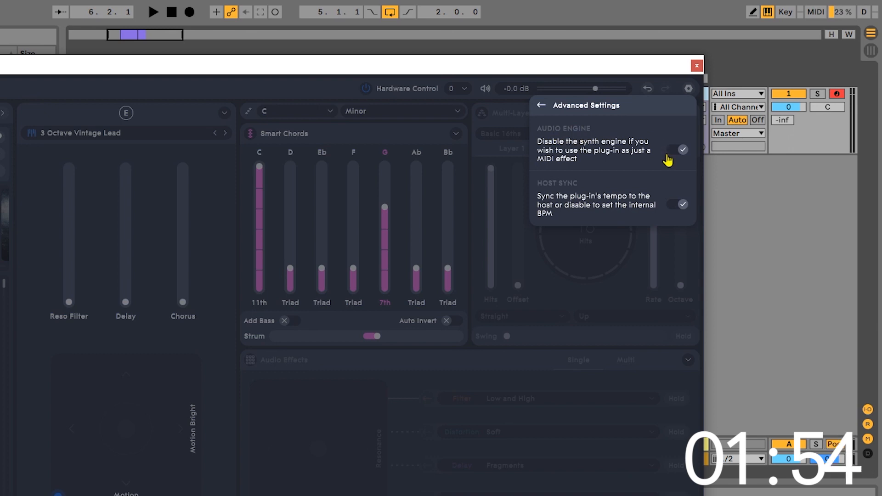
pyautogui.moveTo(619, 163)
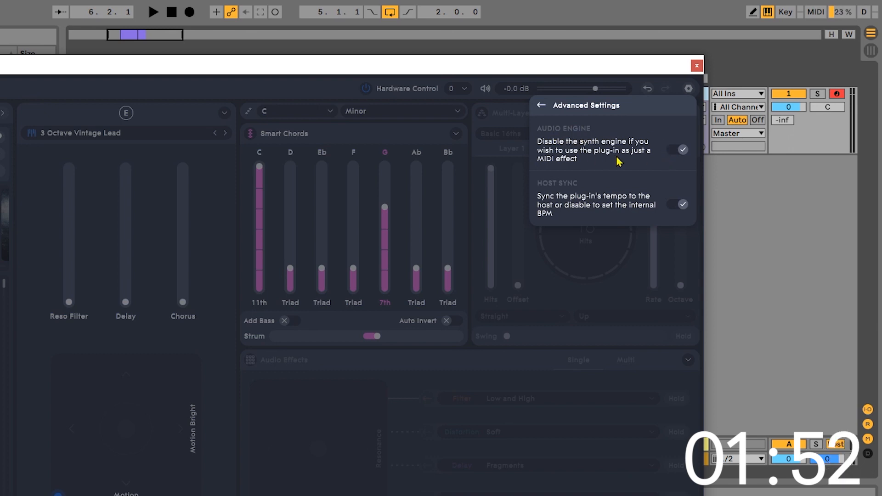
pyautogui.click(679, 150)
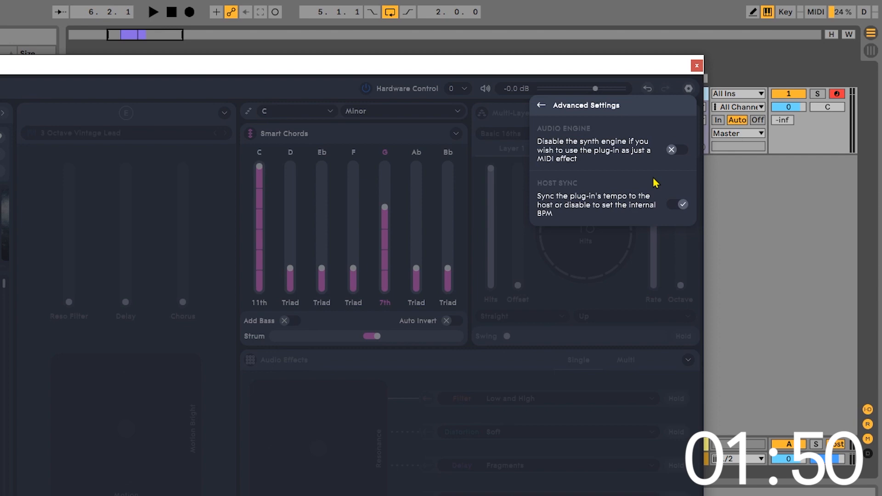
pyautogui.moveTo(538, 123)
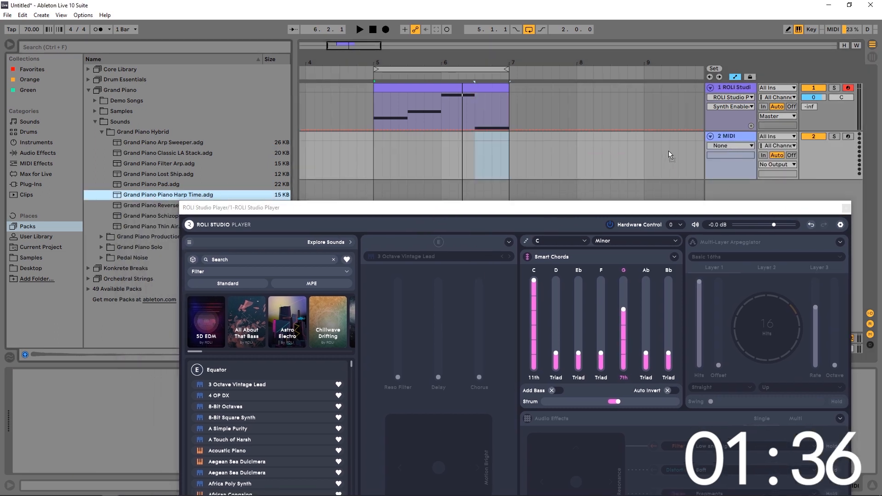
# Load Grand Piano Piano Harp Time.adg and set its MIDI From to 1-ROLI Studio Player.
pyautogui.doubleClick(158, 195)
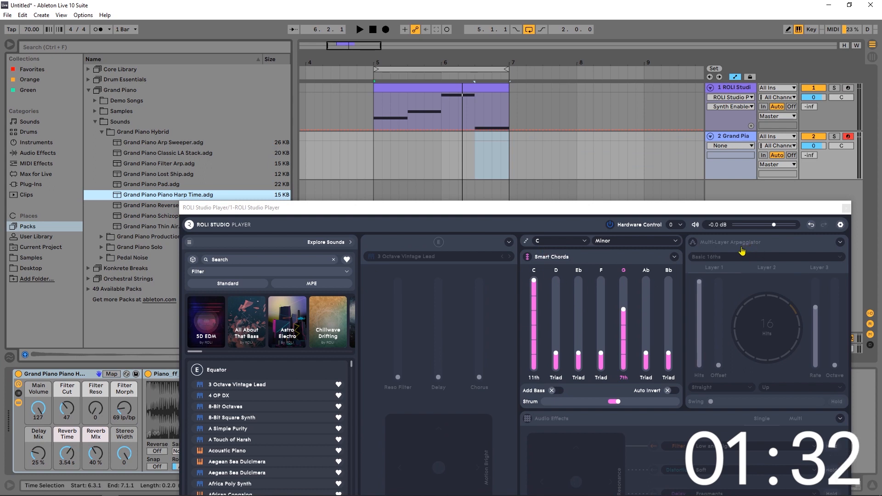
pyautogui.moveTo(396, 244)
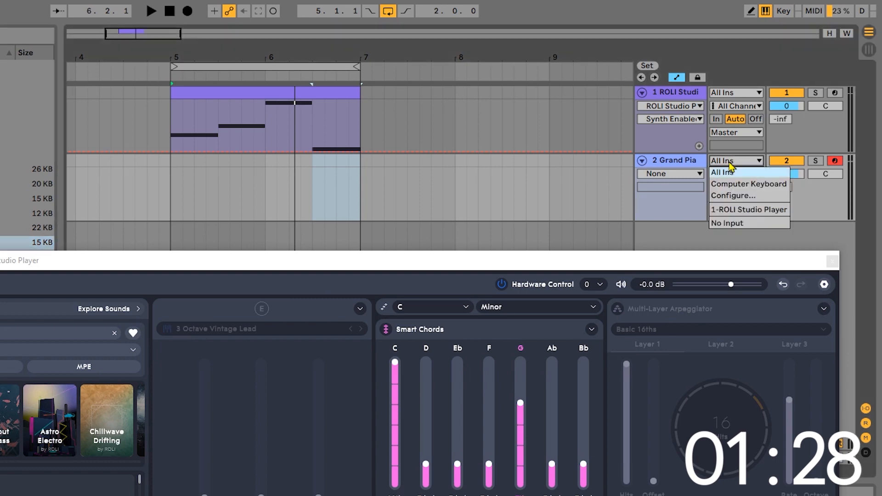
pyautogui.click(749, 210)
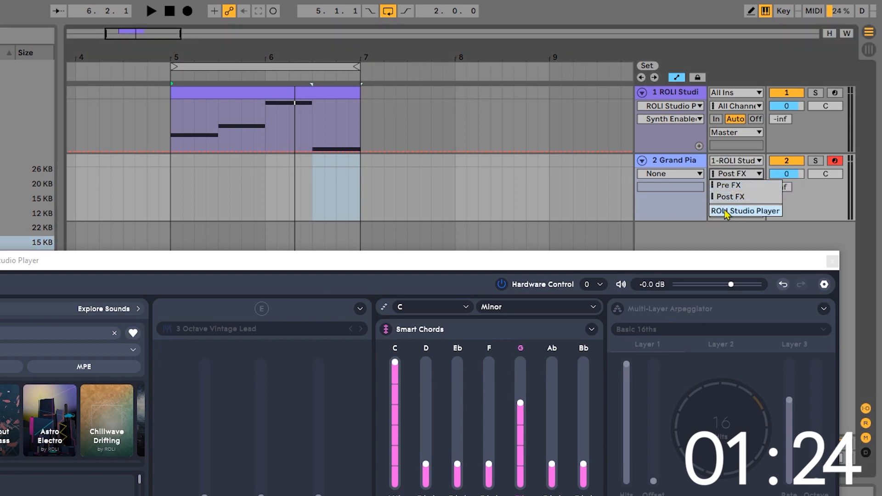
pyautogui.click(745, 210)
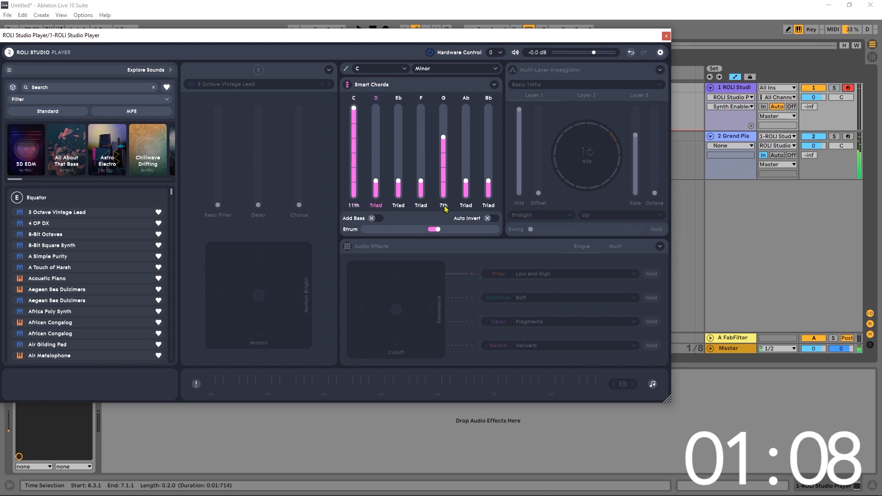
# Increase the Smart Chords Strum amount by dragging its slider to the right.
pyautogui.moveTo(436, 230); pyautogui.dragTo(461, 230)
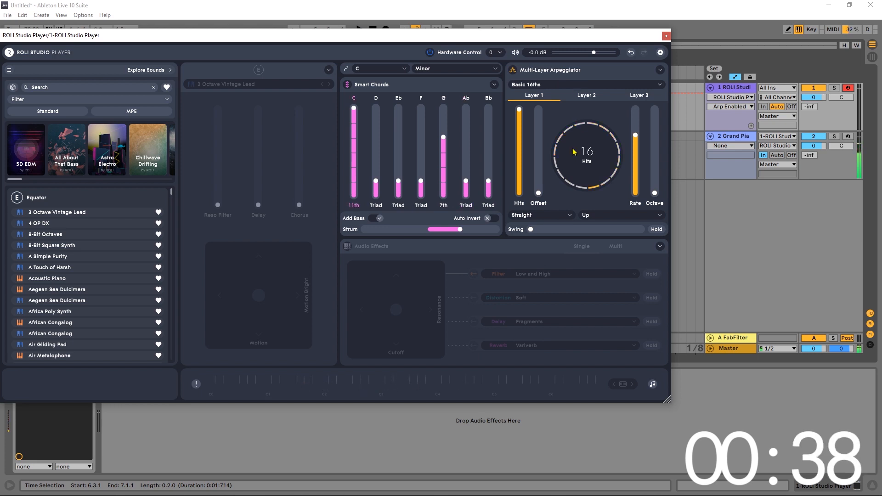
pyautogui.moveTo(553, 215)
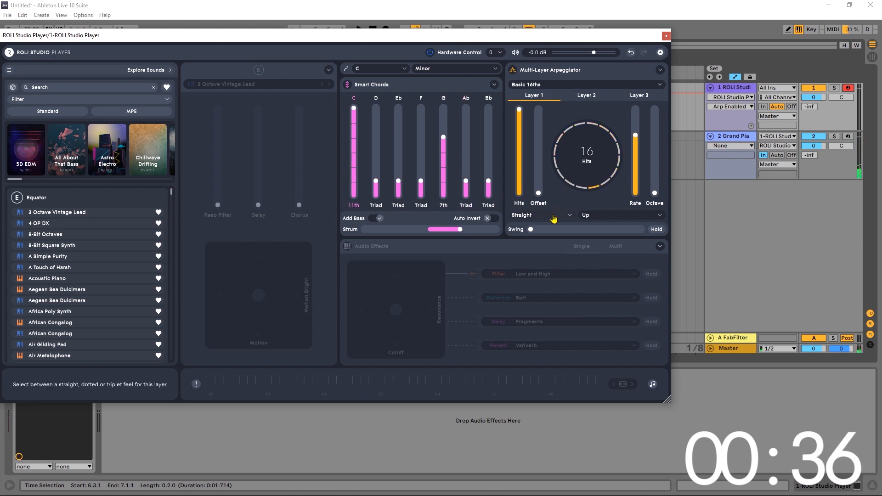